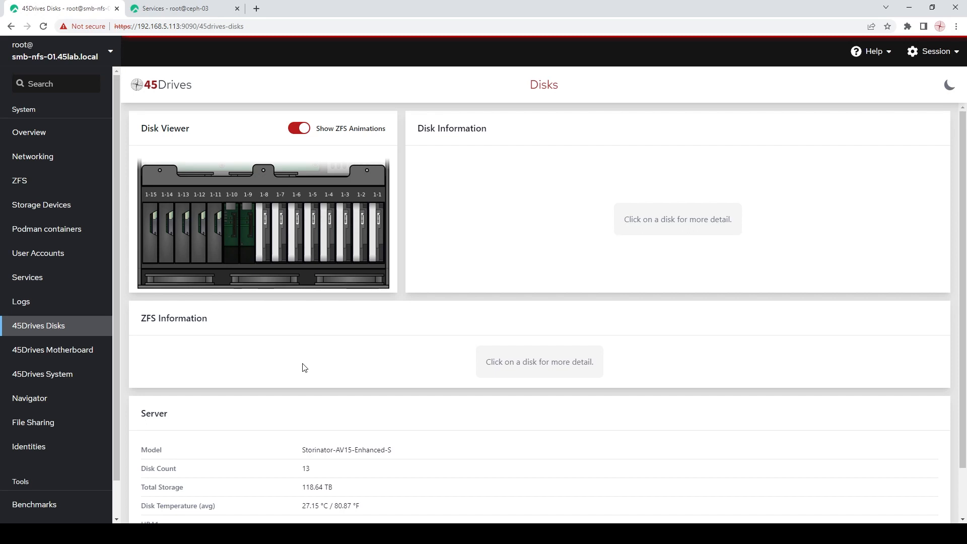
mouse_move(674, 154)
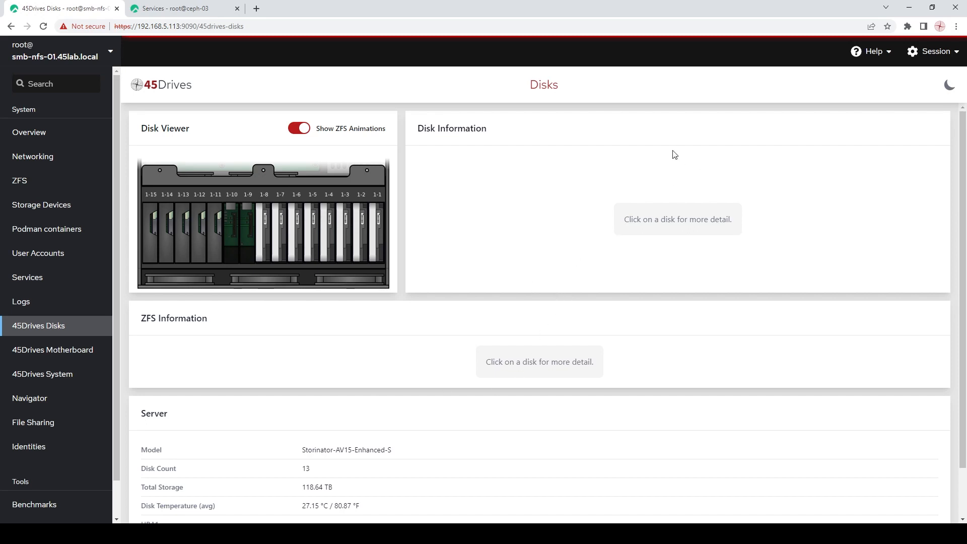
mouse_move(580, 173)
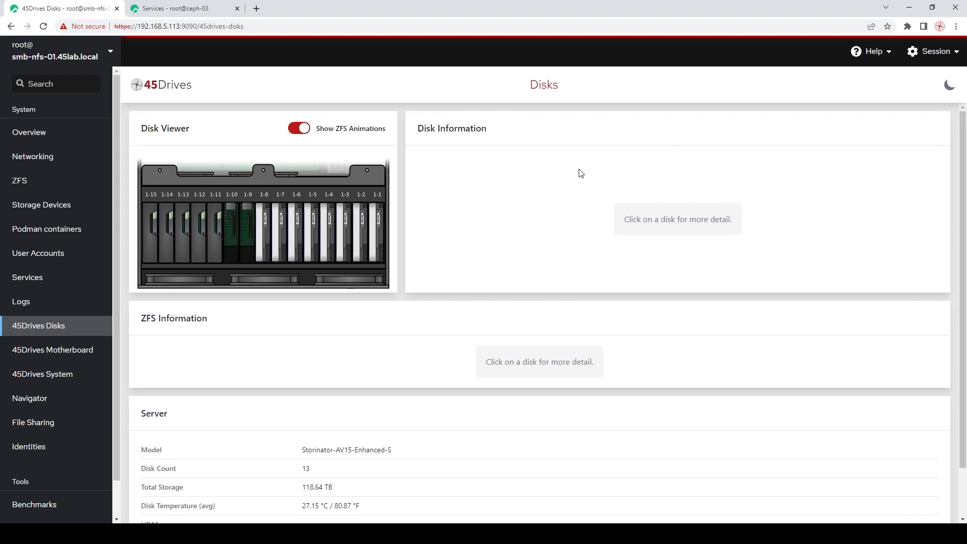
mouse_move(916, 94)
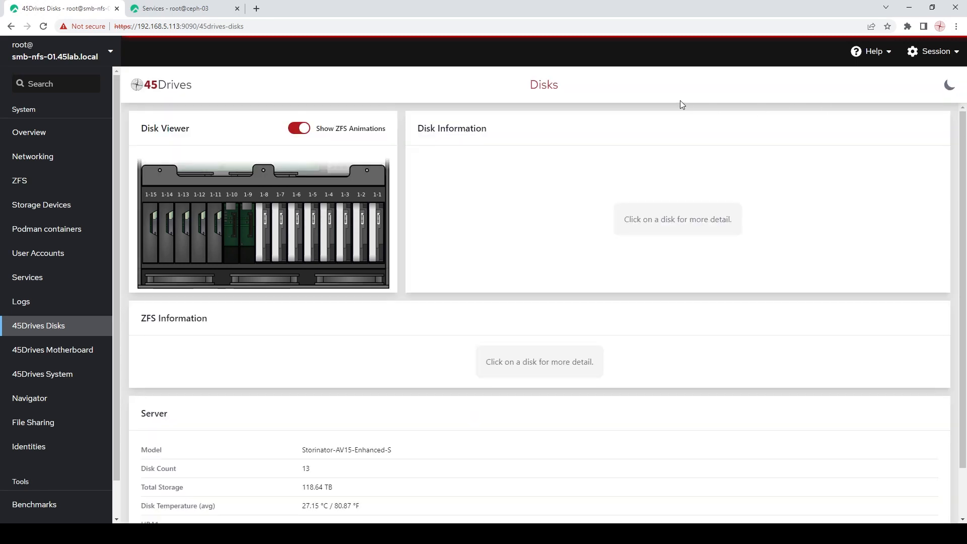
mouse_move(209, 155)
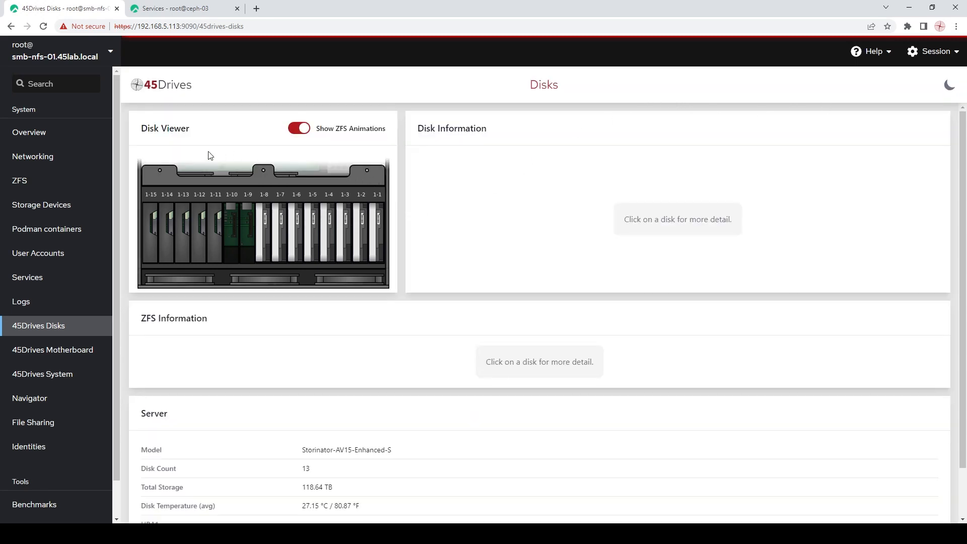
mouse_move(398, 204)
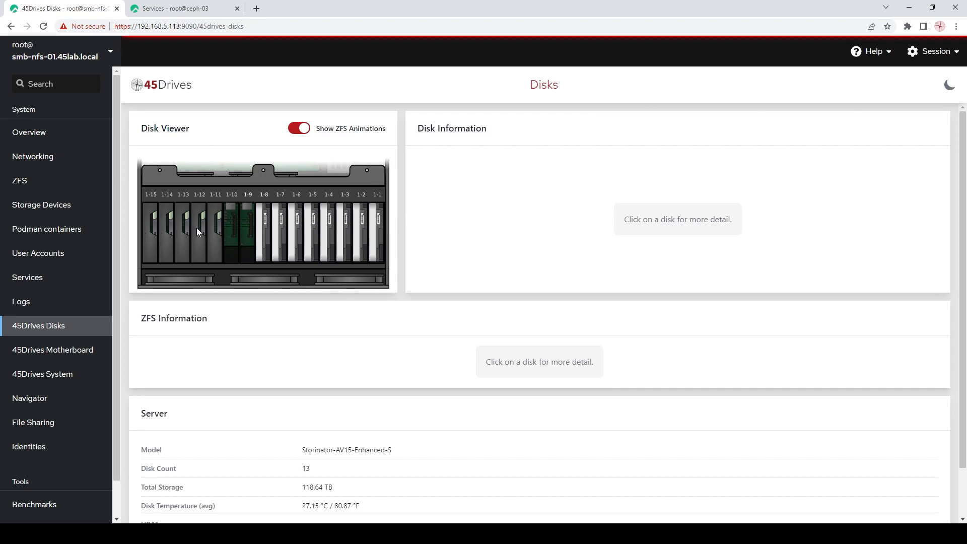
mouse_move(208, 225)
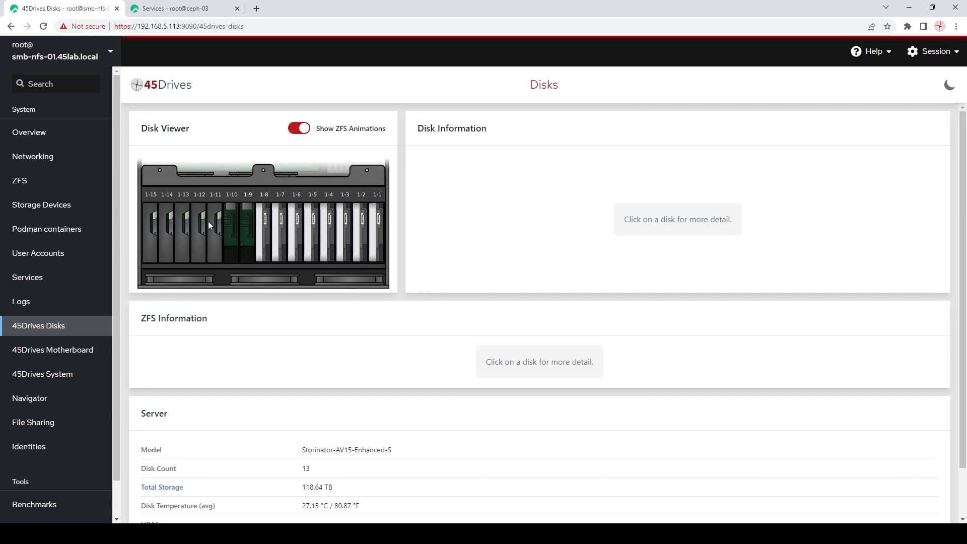
mouse_move(300, 207)
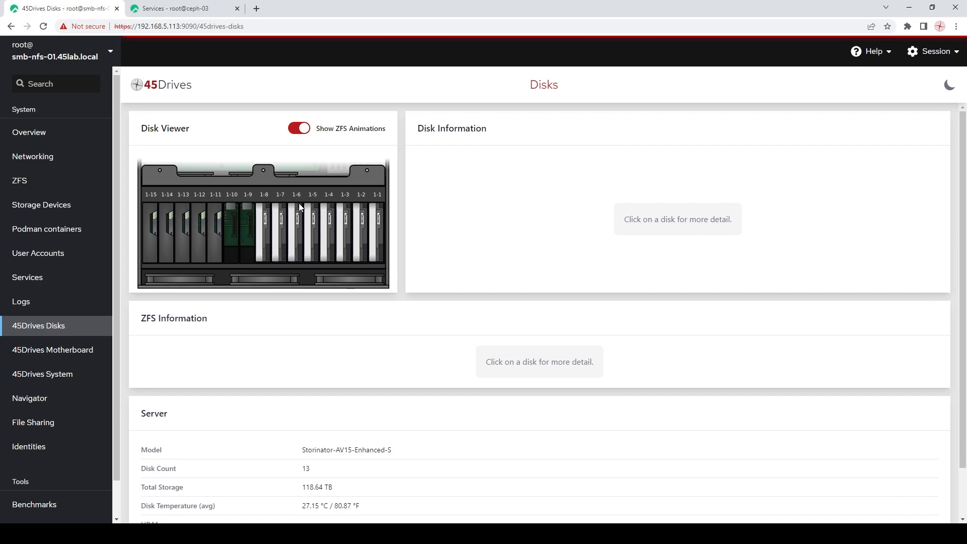
mouse_move(324, 318)
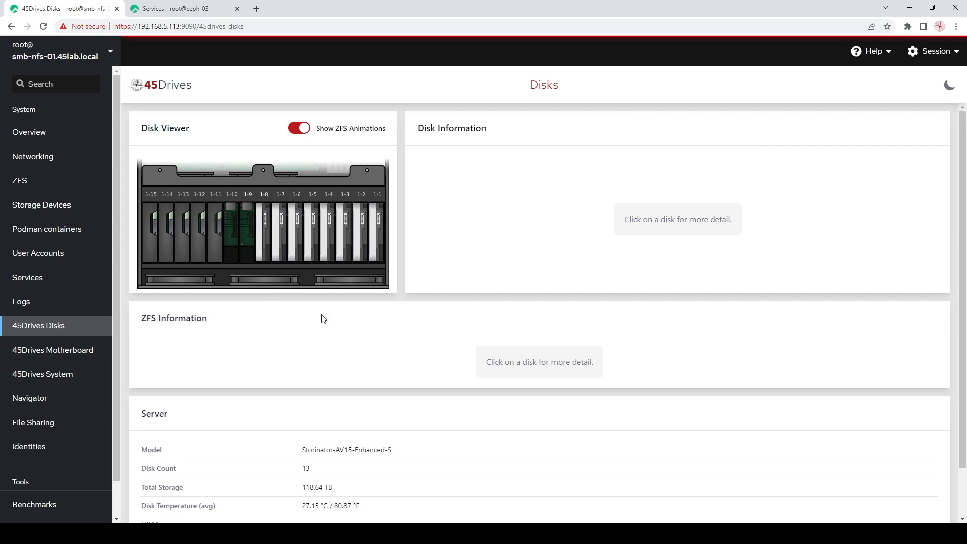
mouse_move(262, 232)
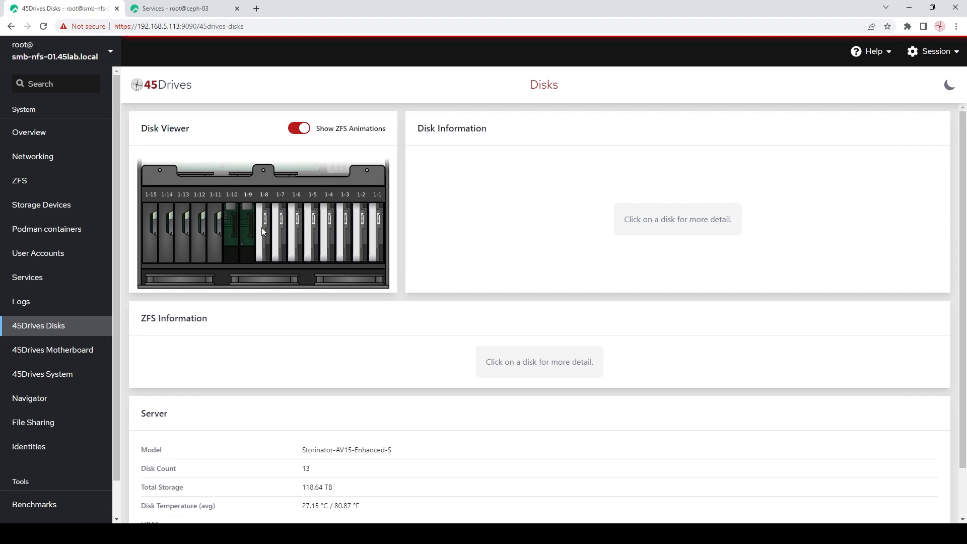
mouse_move(264, 222)
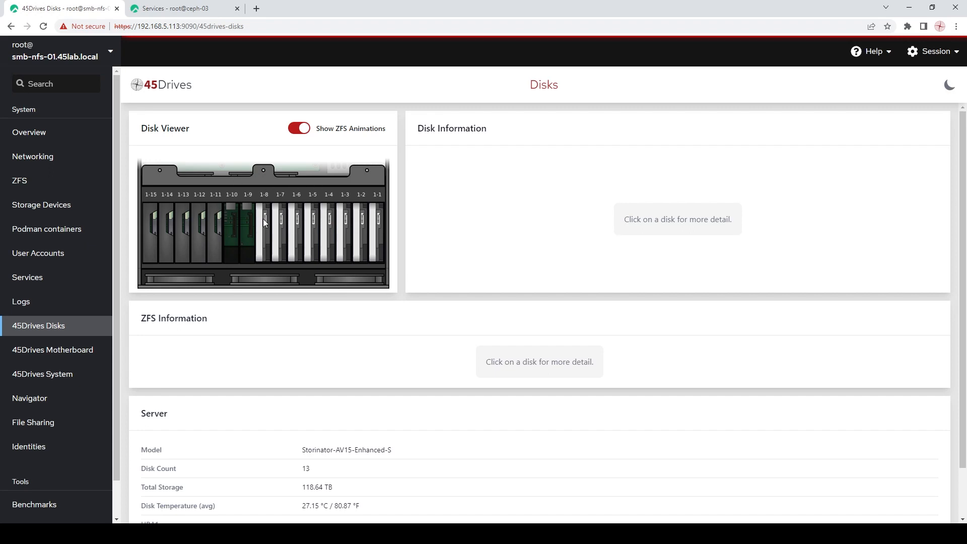